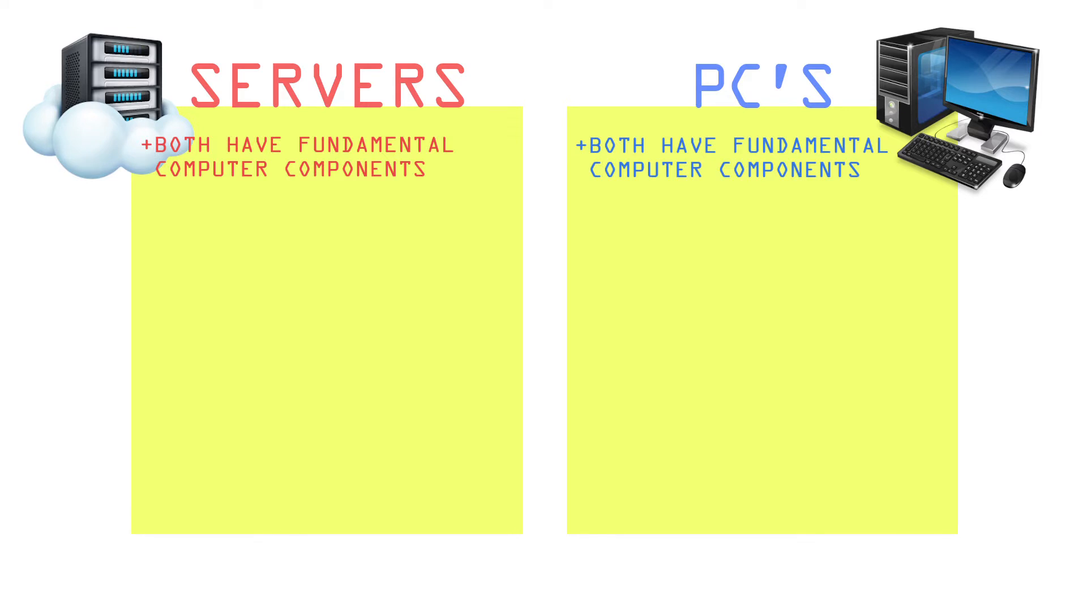
type("+HOSTS DATA LIKE WEBSITES, EMAILS, AND MUCH MORE")
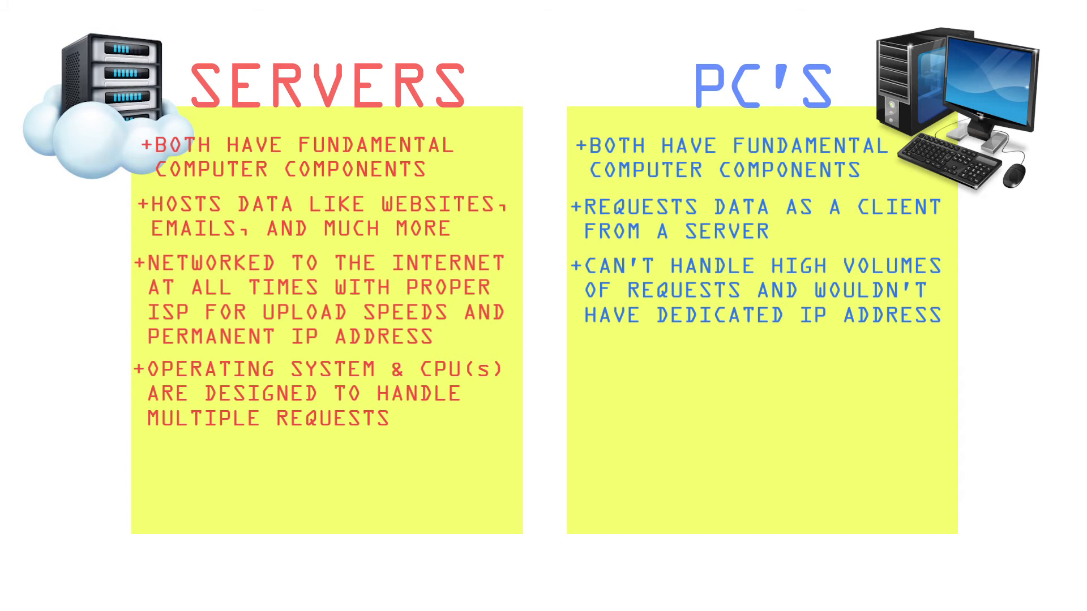
type("+OPERATING SYSTEM AND HARDWARE WOULD START TO CRY EVENTUALLY")
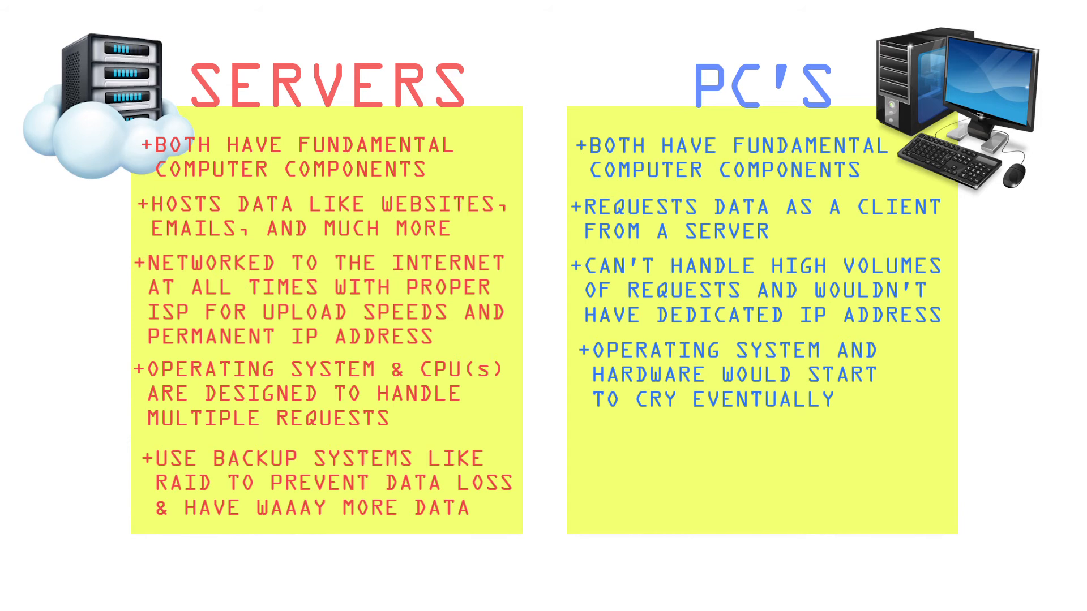
type("+DESKTOPS DO NOT TYPICALLY HAVE TRUE DATA LOSS PREVENTION")
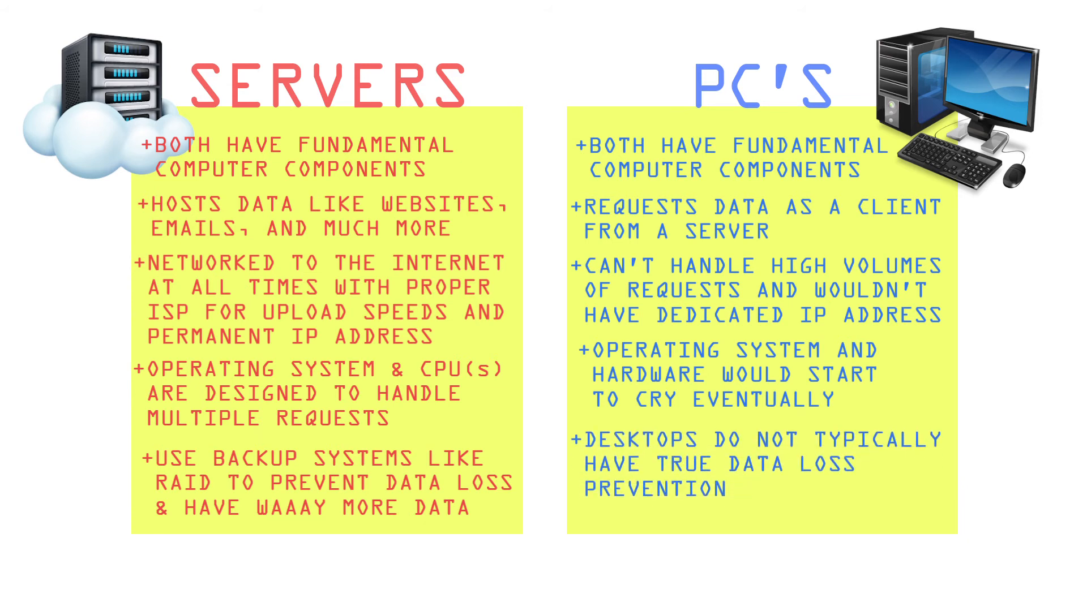